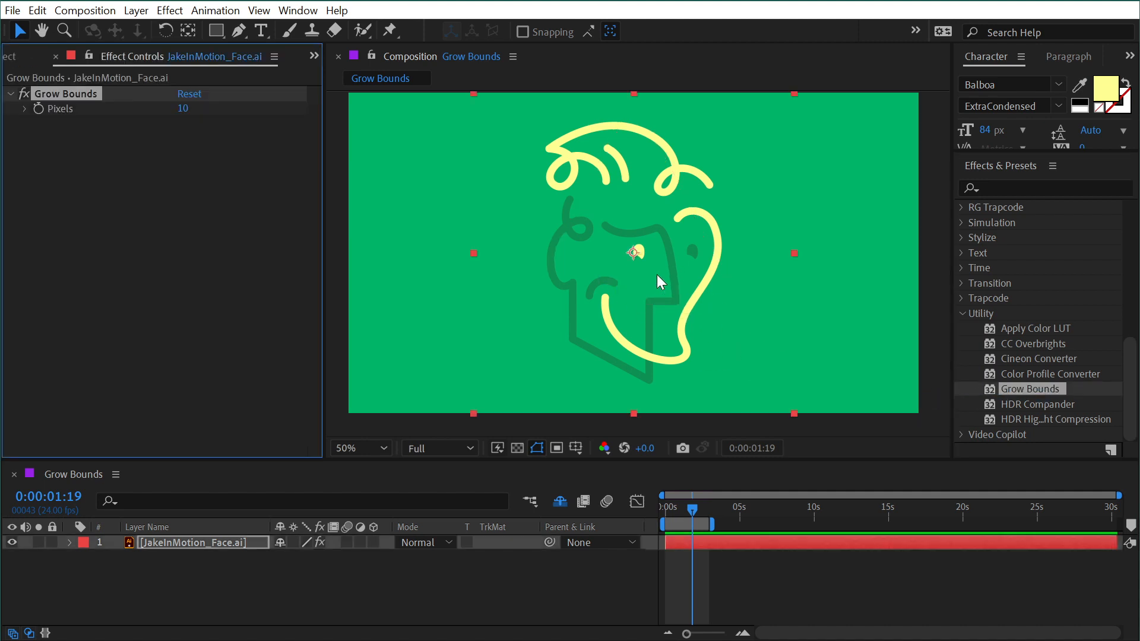
{"action": "mouse_move", "coordinate": [777, 263]}
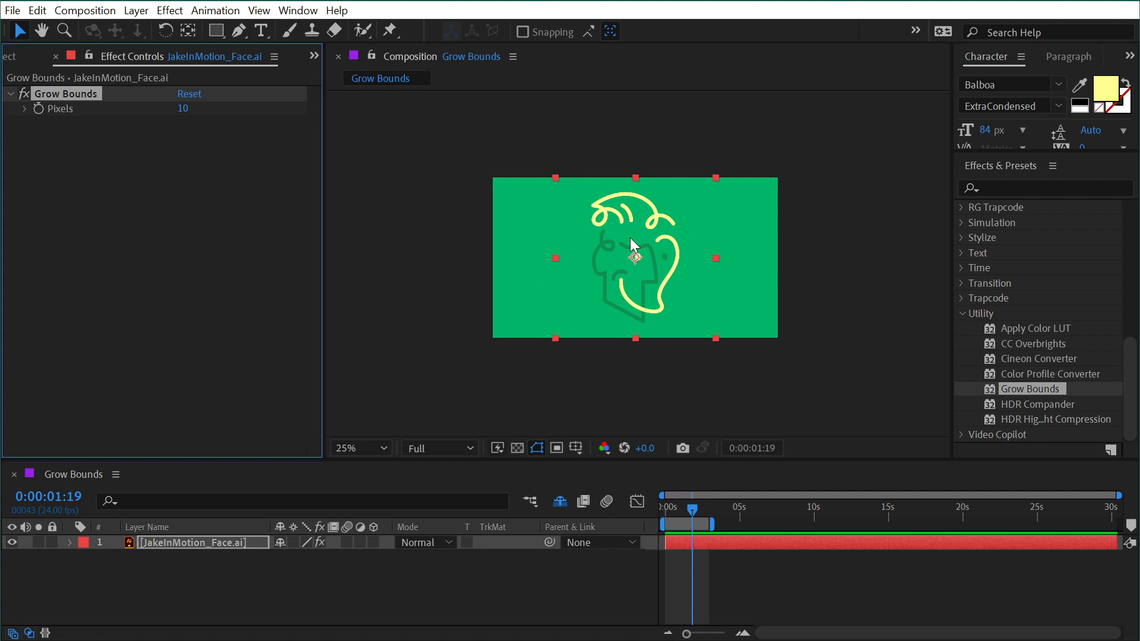
{"action": "mouse_move", "coordinate": [717, 180]}
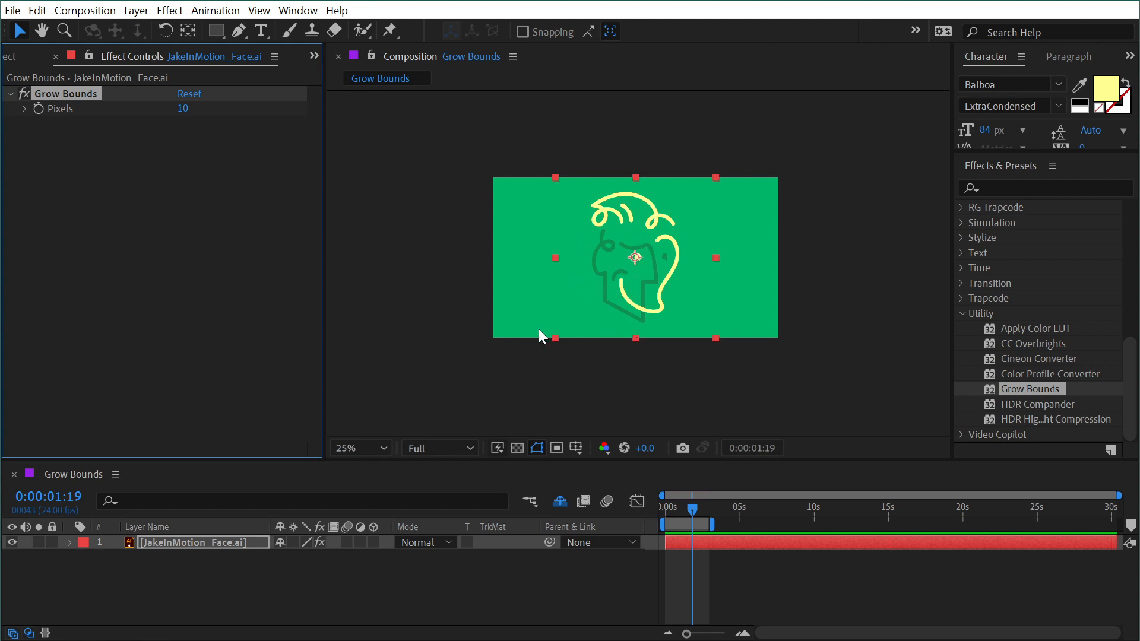
{"action": "mouse_move", "coordinate": [751, 201]}
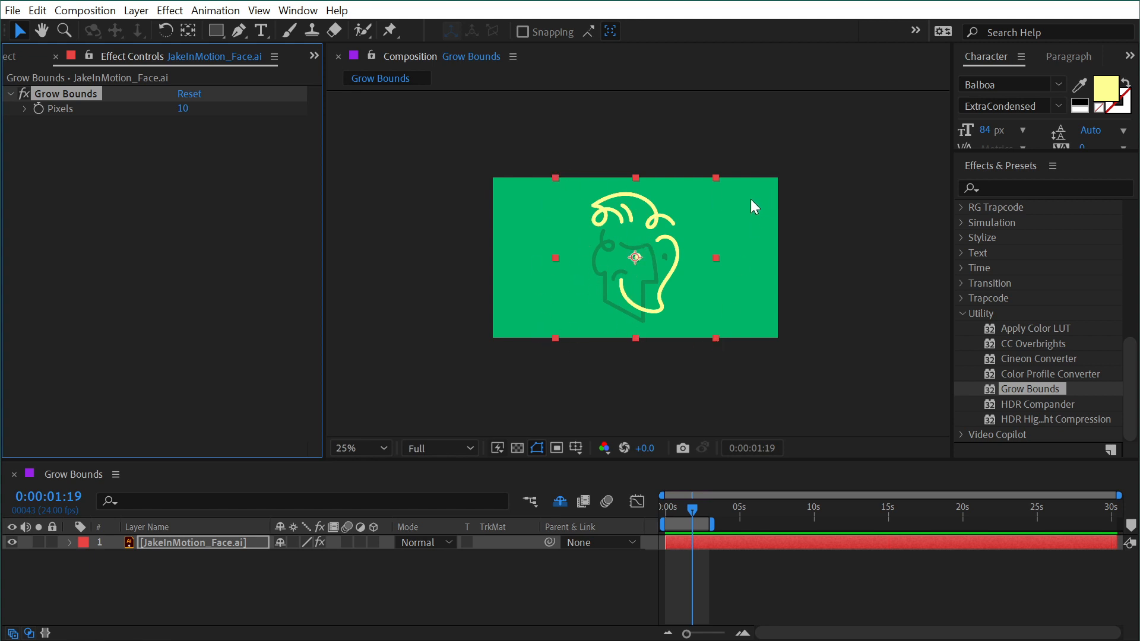
{"action": "mouse_move", "coordinate": [678, 219]}
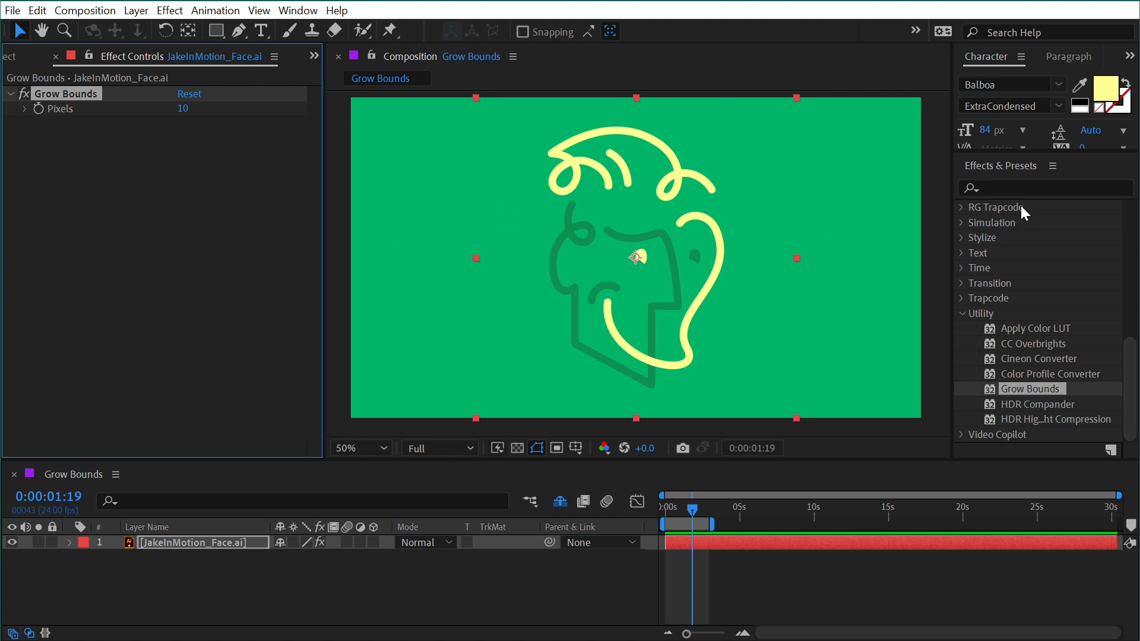
Search 'soli' in Effects & Presets to find Solid Composite for the face layer.
{"action": "type", "text": "solid com"}
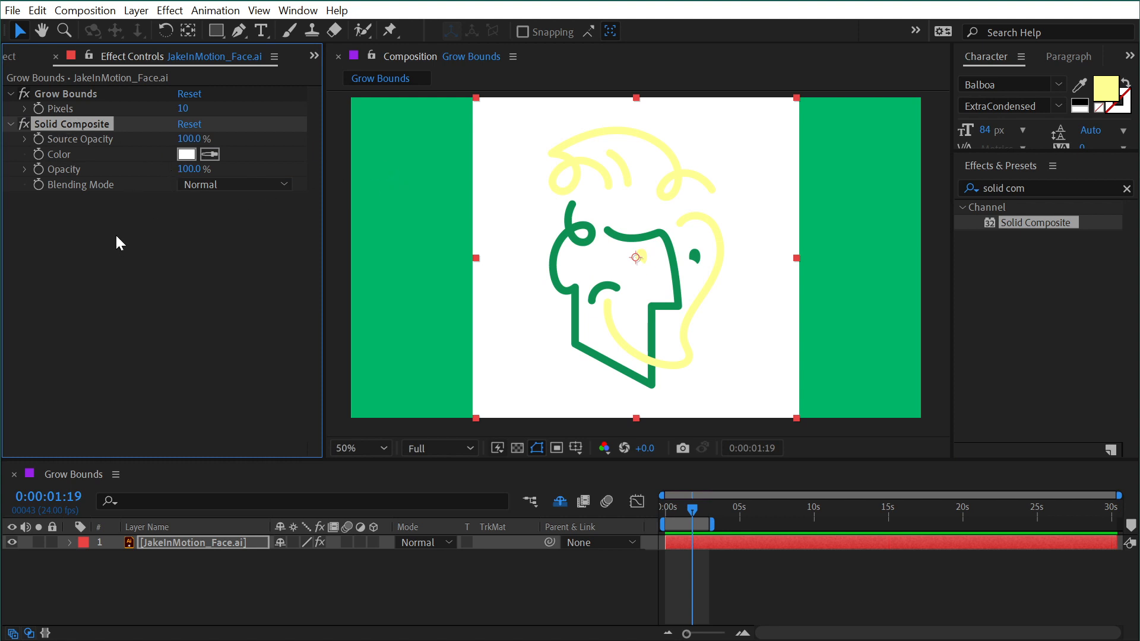
{"action": "mouse_move", "coordinate": [142, 178]}
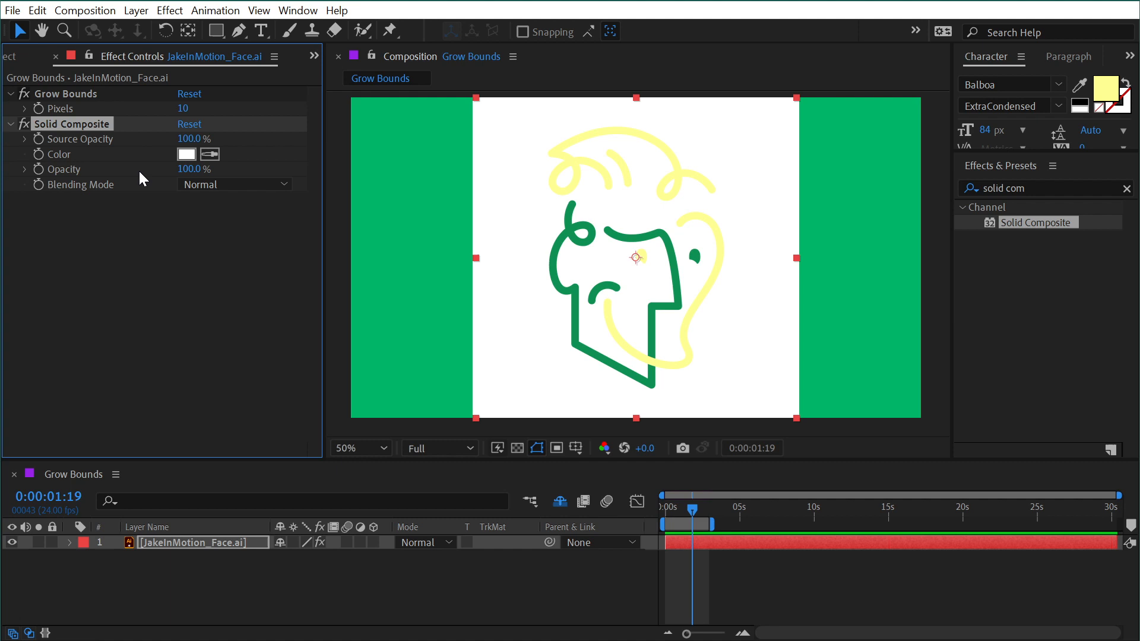
{"action": "mouse_move", "coordinate": [605, 245]}
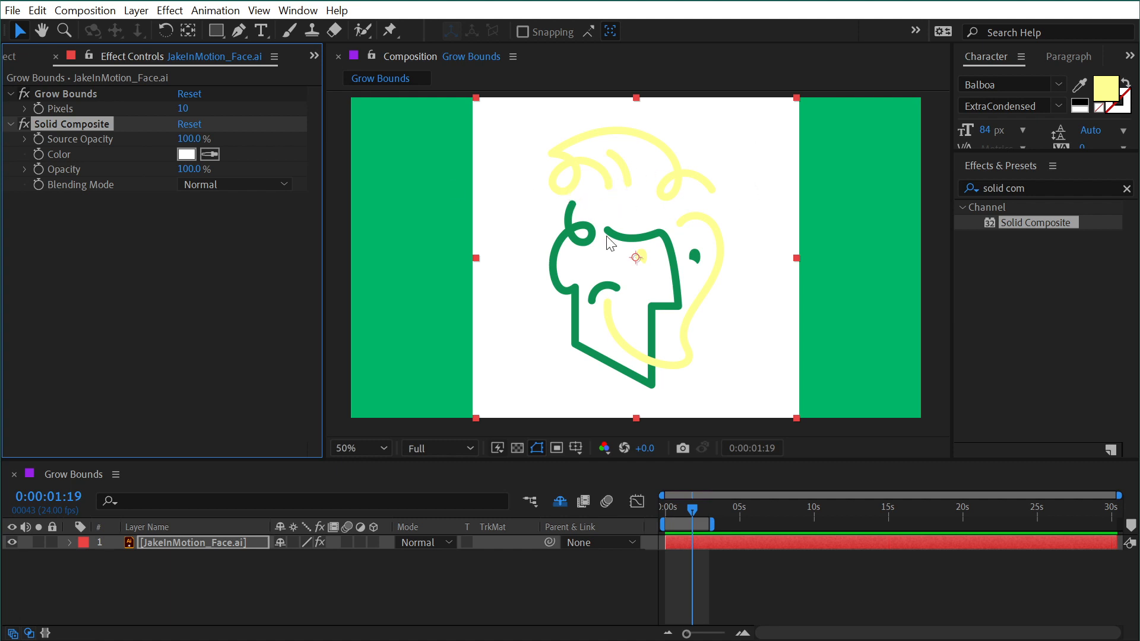
{"action": "mouse_move", "coordinate": [624, 271]}
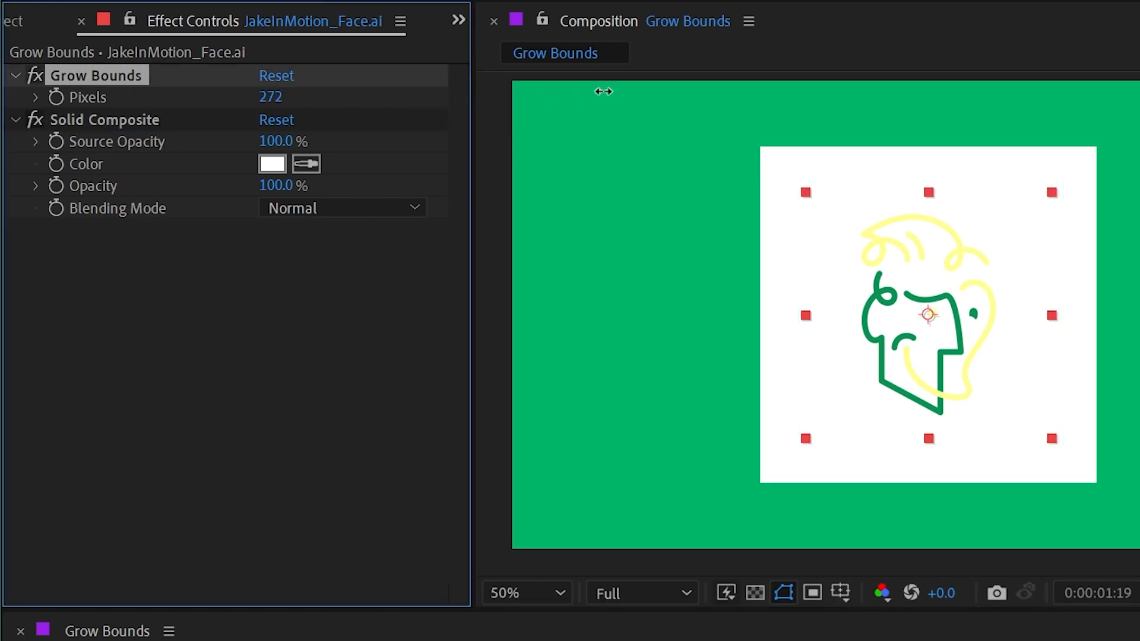
Scrub Grow Bounds to 493 pixels, then switch off the white Solid Composite fill.
{"action": "left_click_drag", "start_coordinate": [271, 96], "coordinate": [236, 105]}
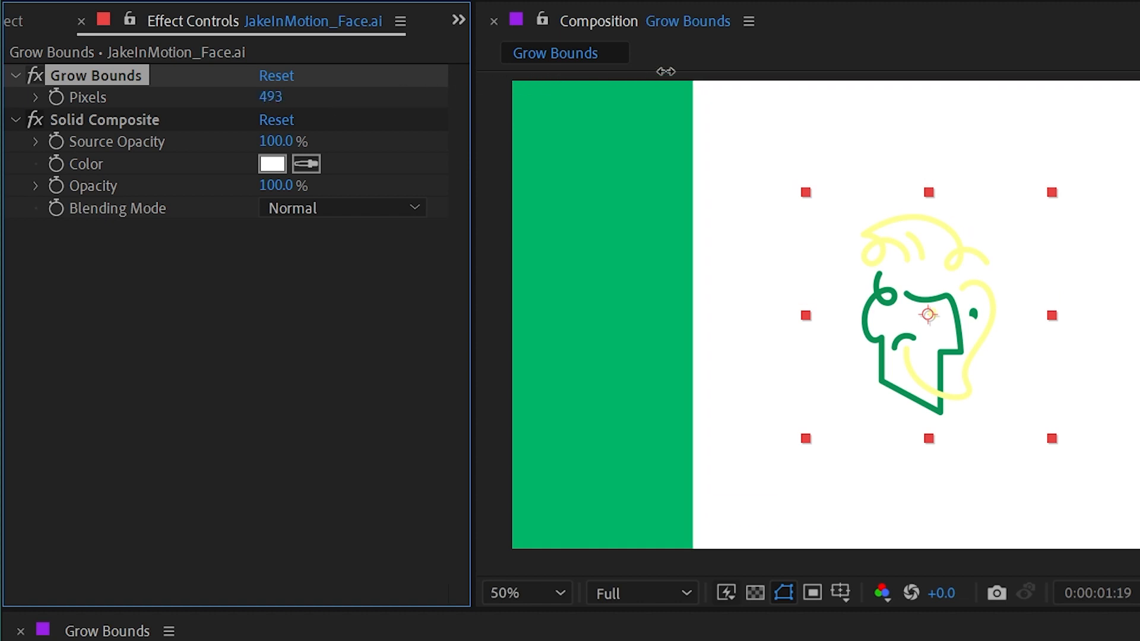
{"action": "mouse_move", "coordinate": [143, 125]}
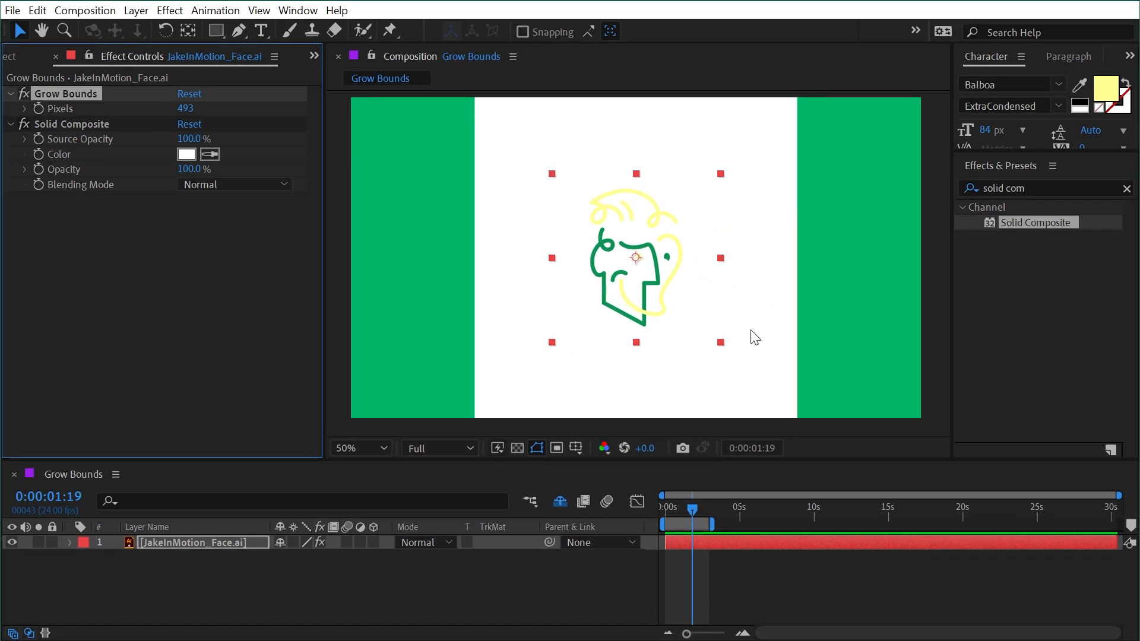
{"action": "left_click", "coordinate": [71, 124]}
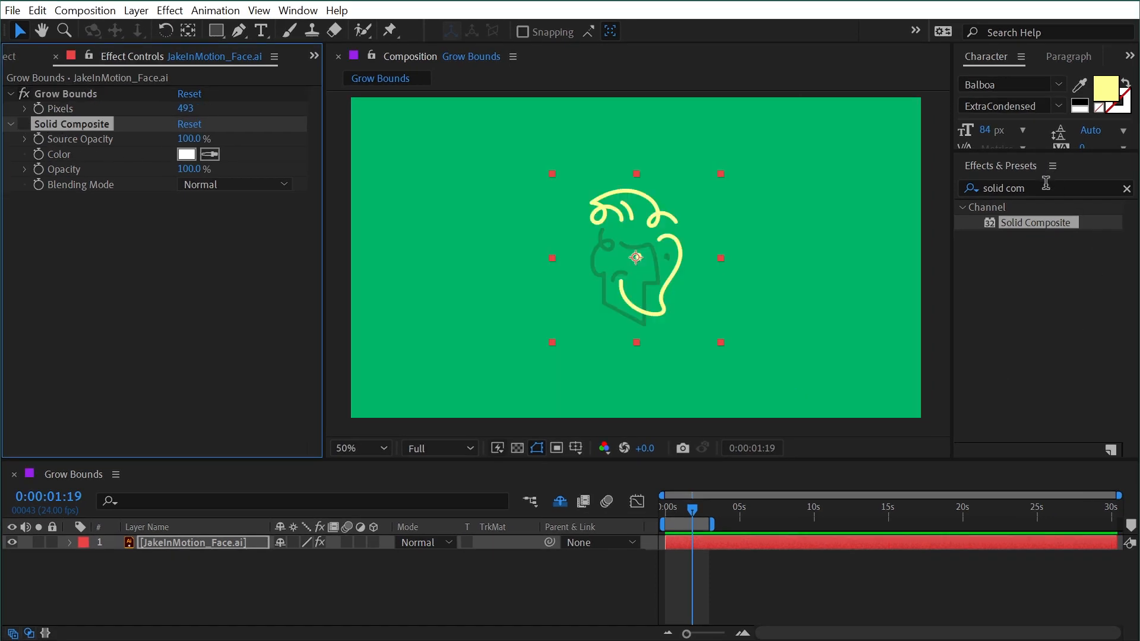
Find 'radial' and apply CC Radial Fast Blur to the JakeInMotion_Face.ai layer.
{"action": "type", "text": "radial"}
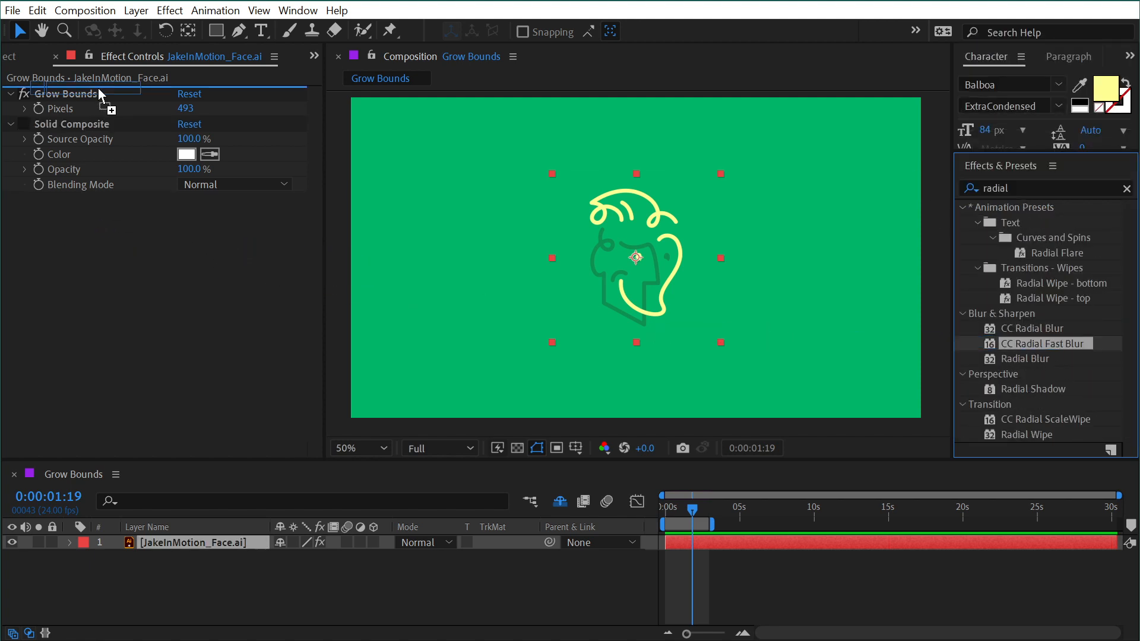
{"action": "double_click", "coordinate": [1042, 343]}
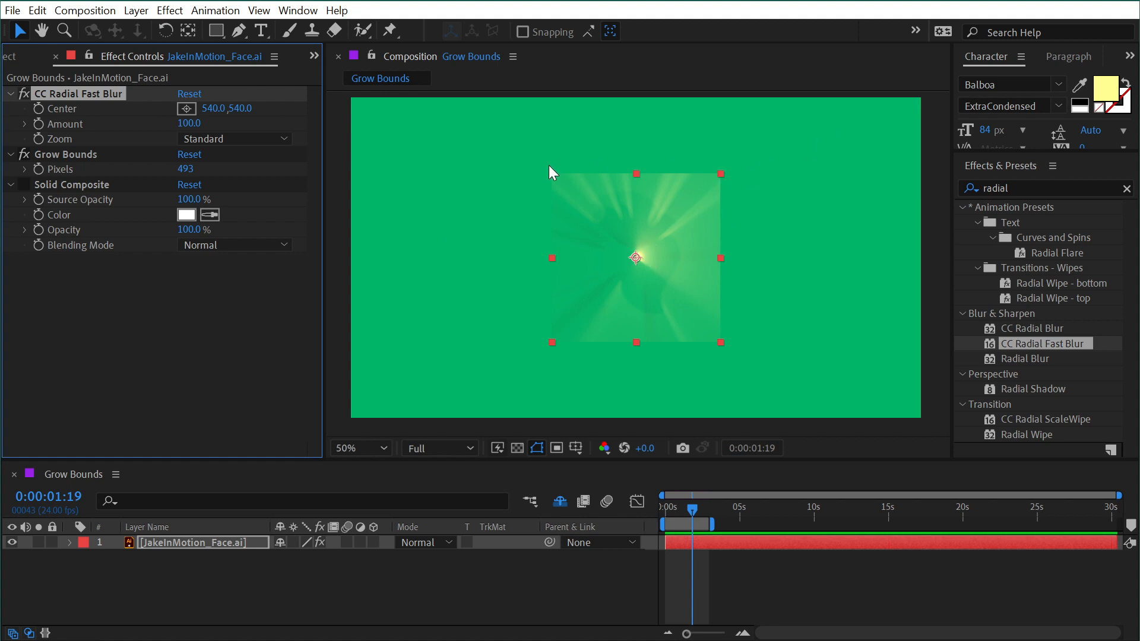
{"action": "mouse_move", "coordinate": [769, 229]}
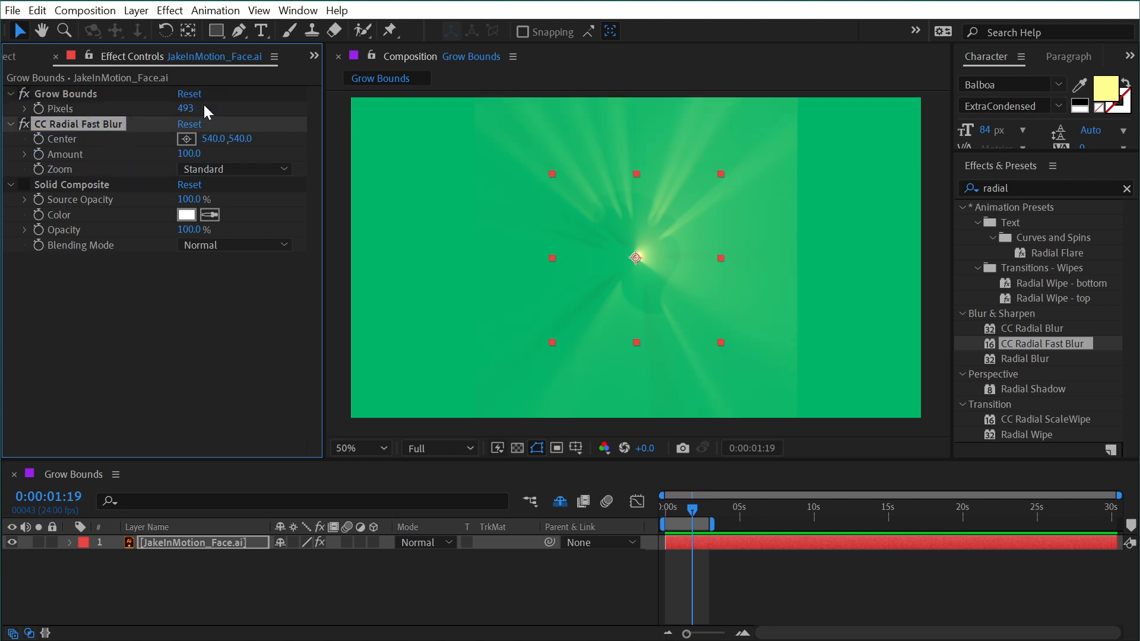
{"action": "mouse_move", "coordinate": [822, 142]}
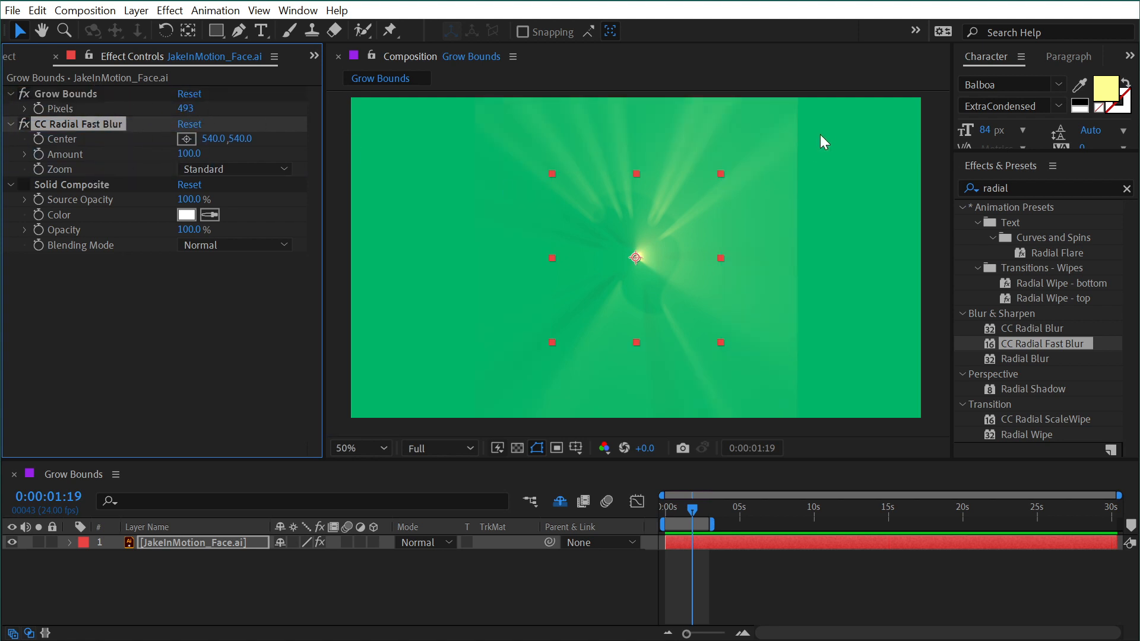
{"action": "mouse_move", "coordinate": [677, 401]}
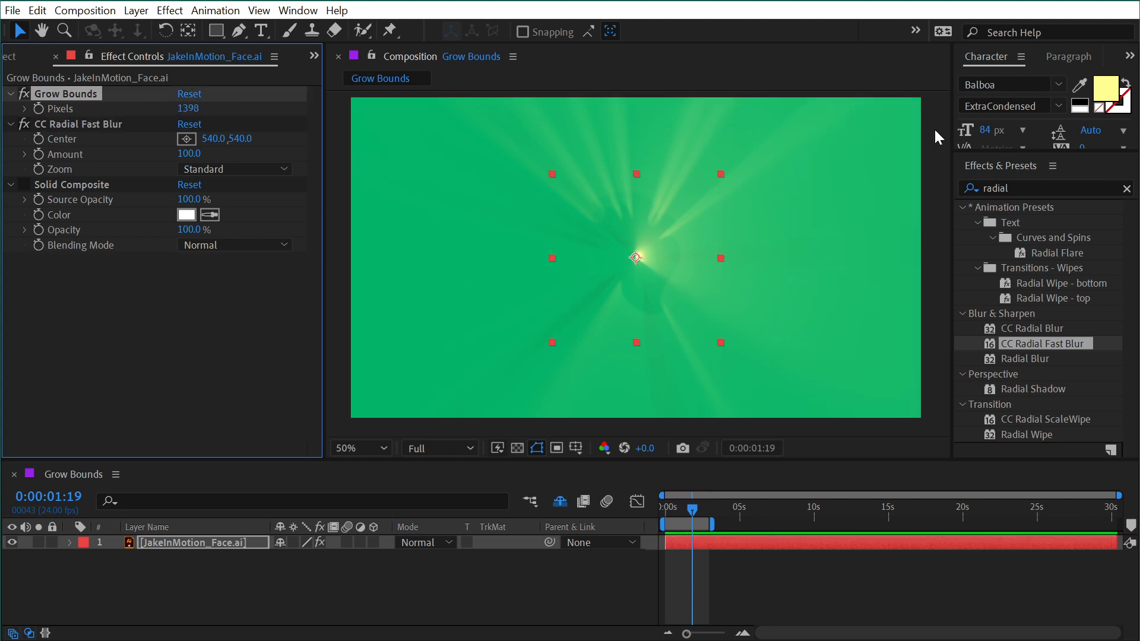
Raise the CC Radial Fast Blur centre to about 540,383 so the blur fills the comp.
{"action": "left_click", "coordinate": [79, 124]}
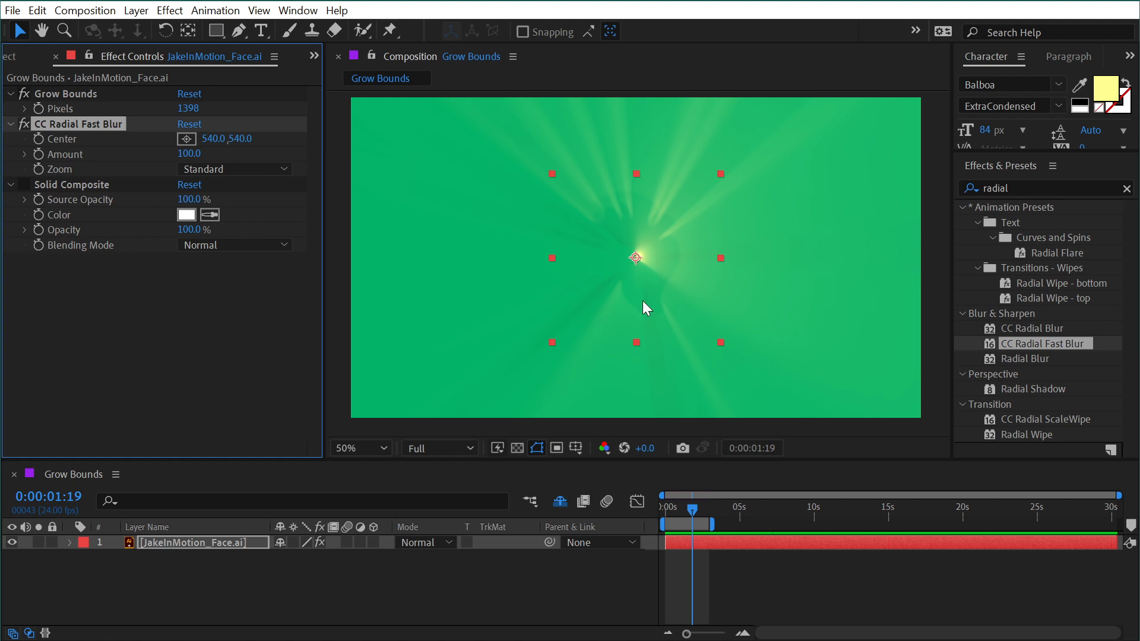
{"action": "left_click_drag", "start_coordinate": [634, 257], "coordinate": [634, 233]}
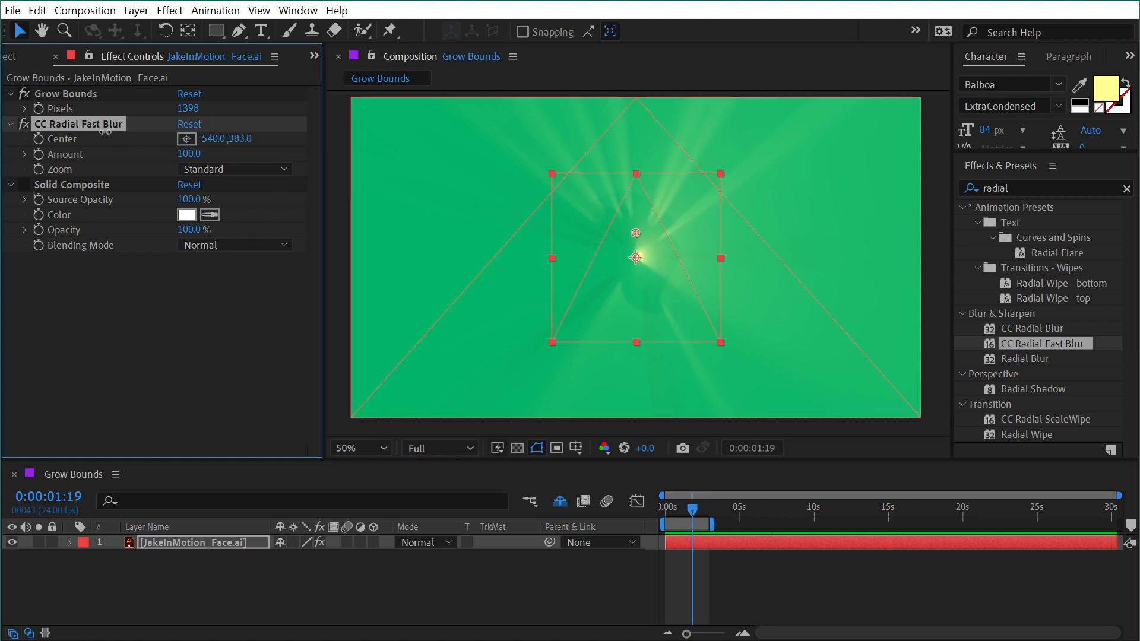